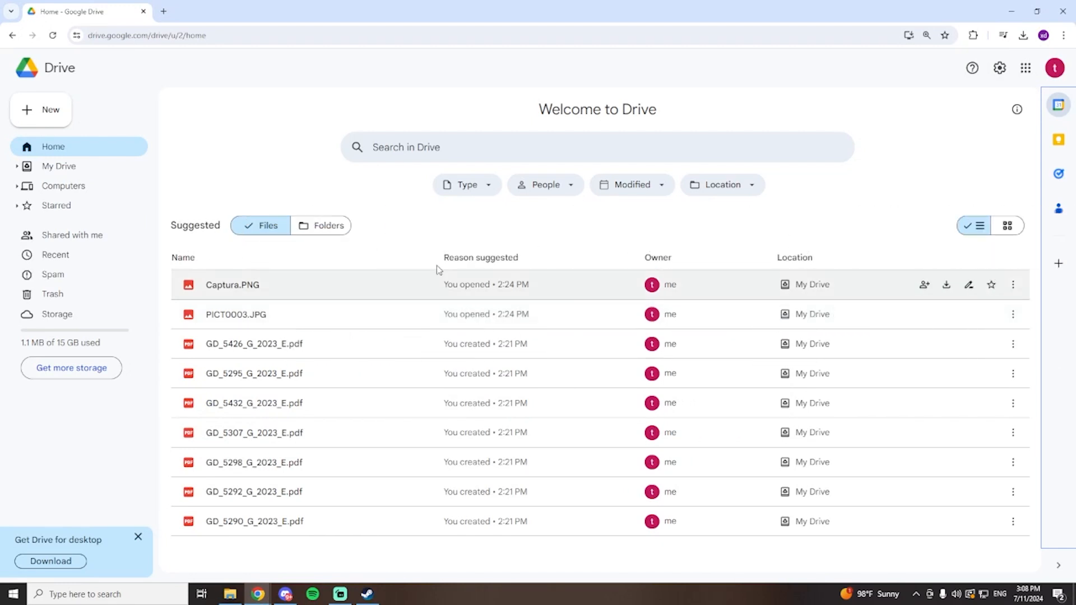
mouse_move(129, 55)
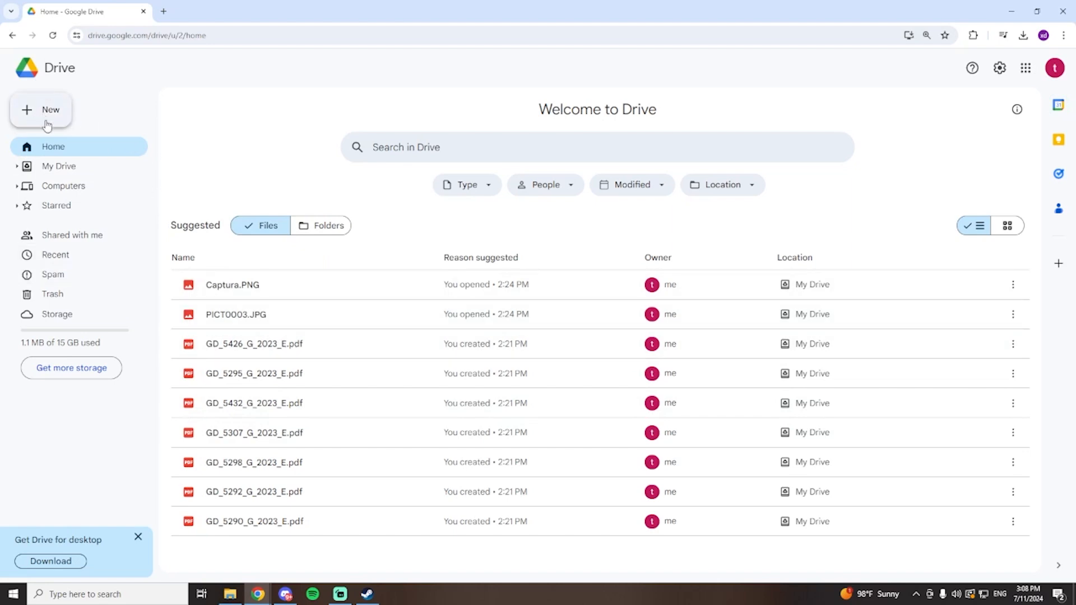
- Upload Video sample 1.jpg from the Downloads folder via New > File upload
left_click(41, 109)
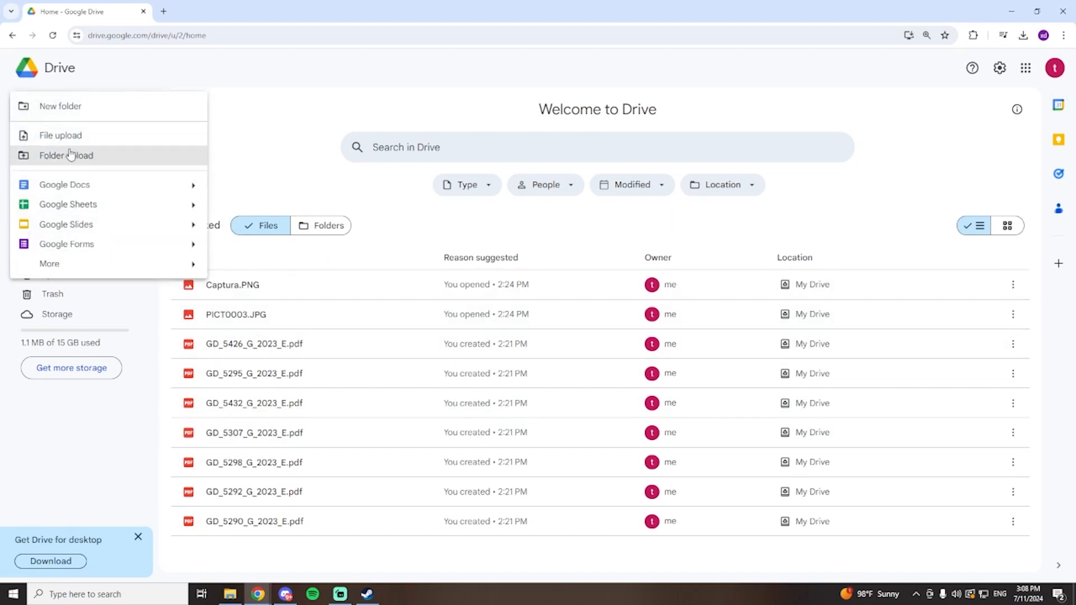
mouse_move(61, 136)
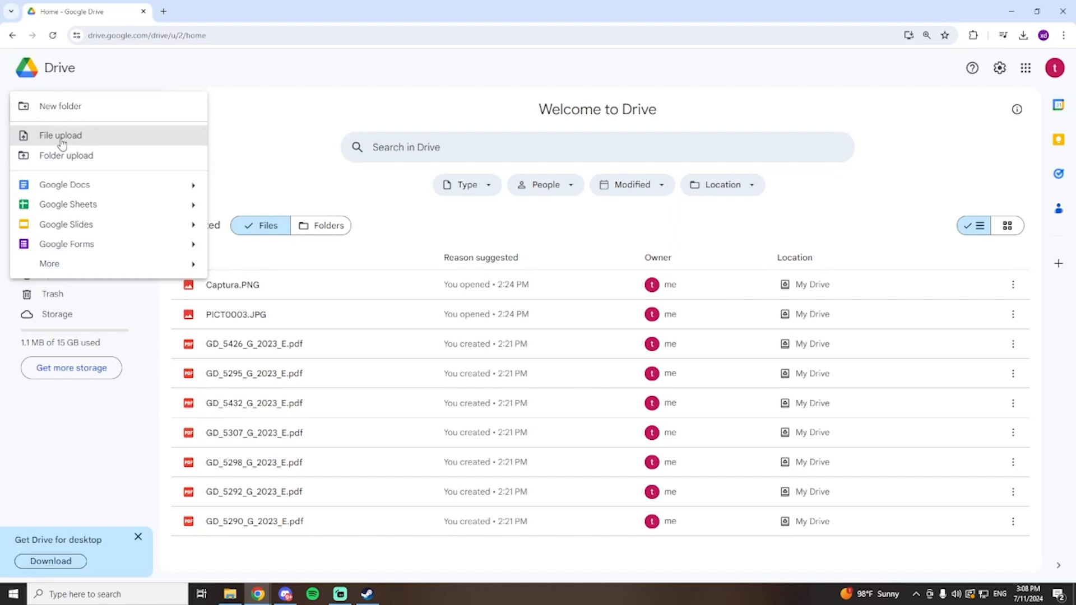
left_click(60, 136)
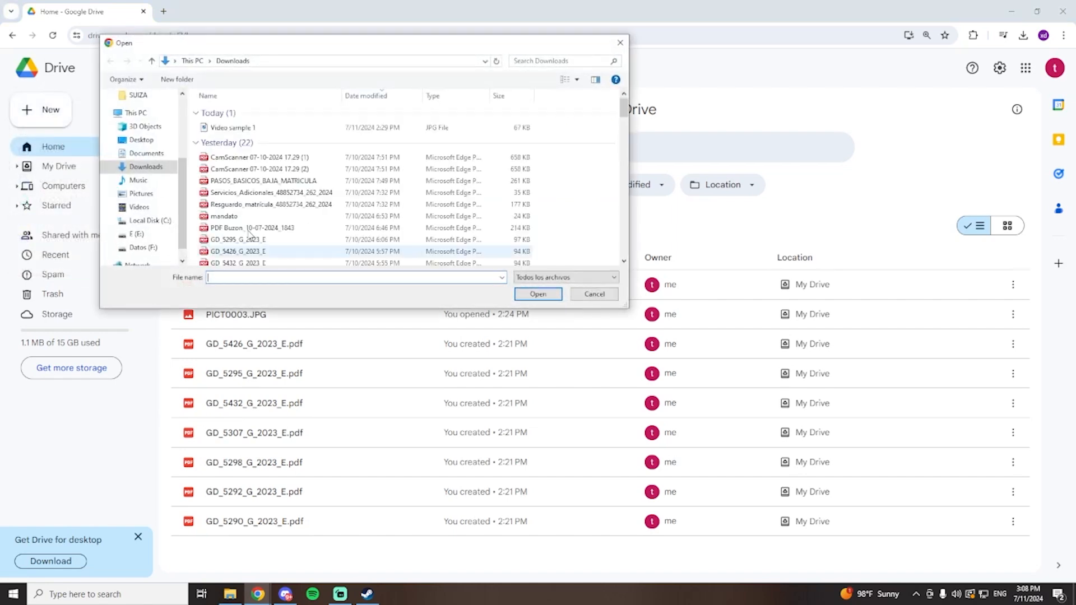
left_click(539, 294)
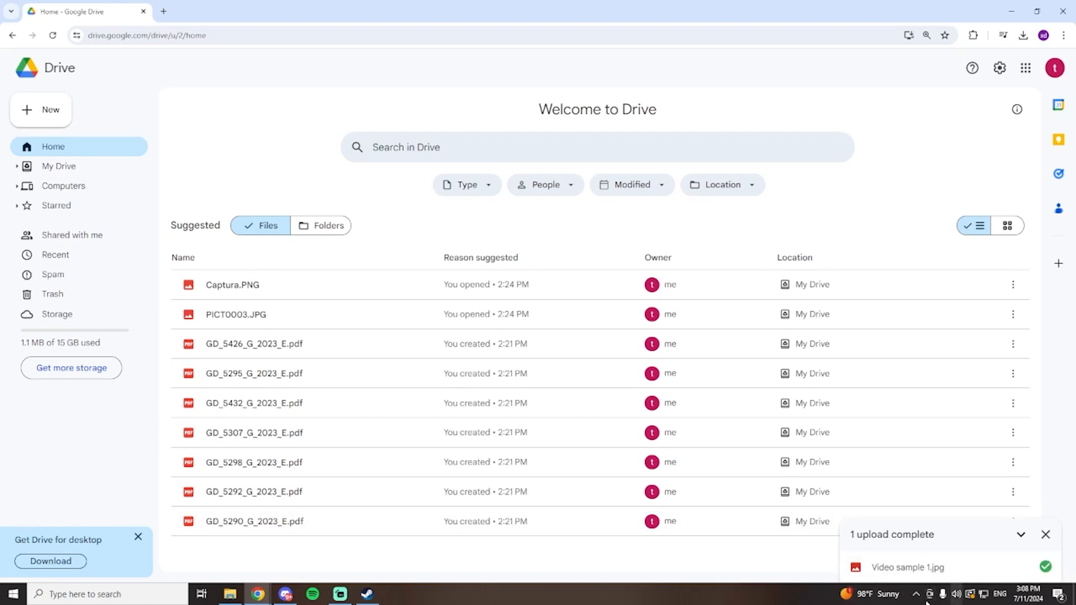
mouse_move(401, 462)
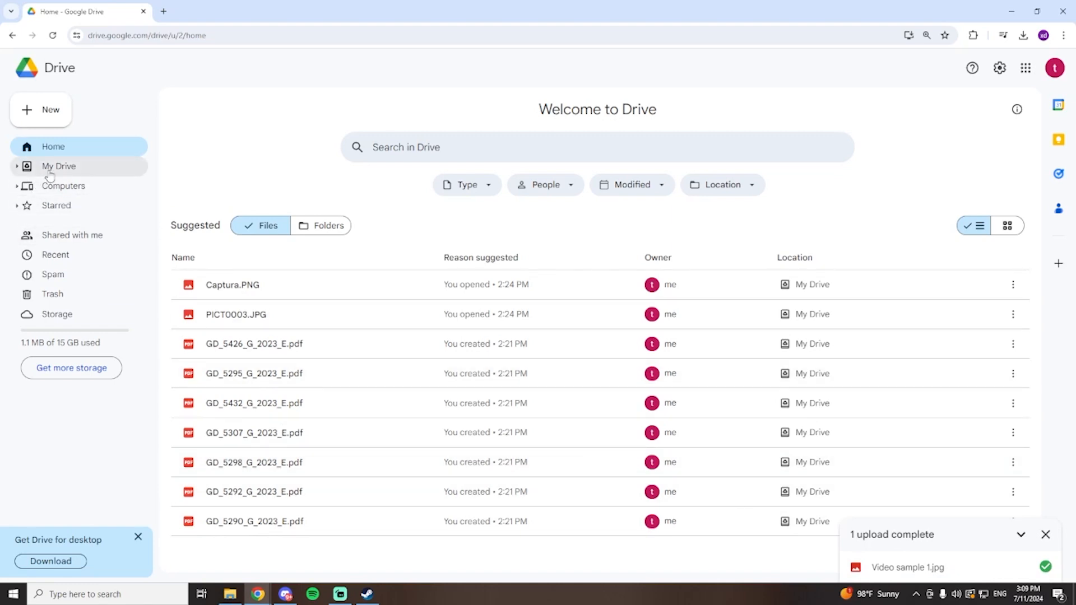
- Show My Drive sorted by Last modified so Video sample 1.jpg lists first
left_click(59, 166)
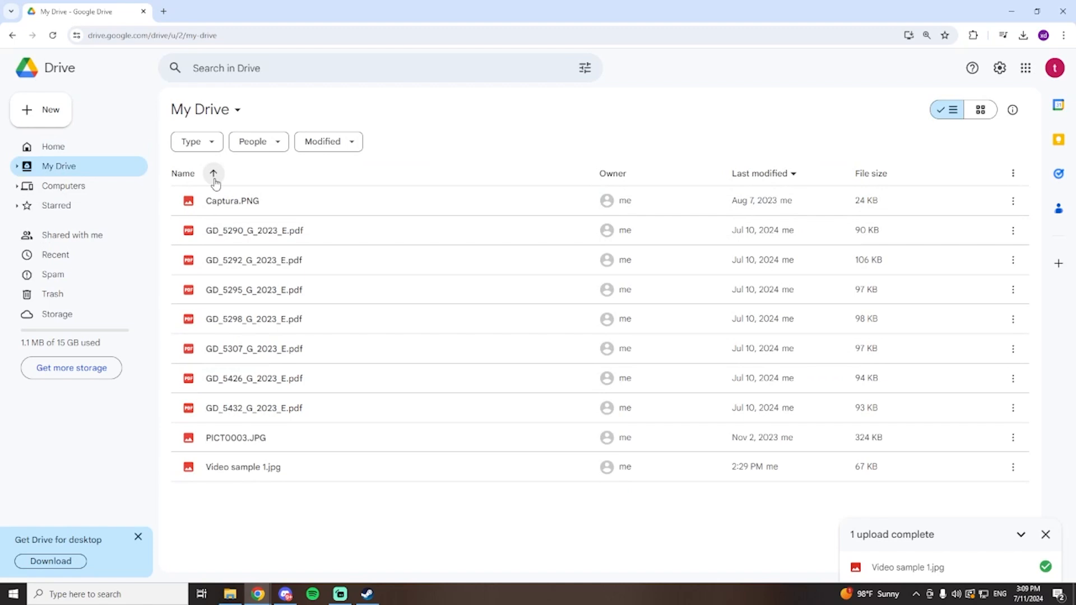
left_click(213, 173)
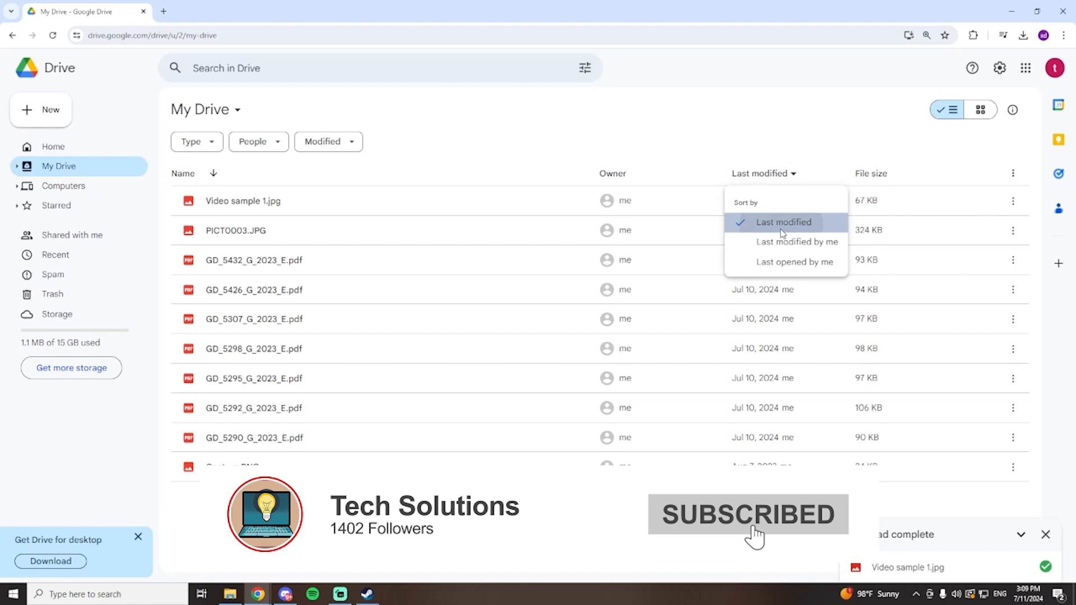
left_click(782, 222)
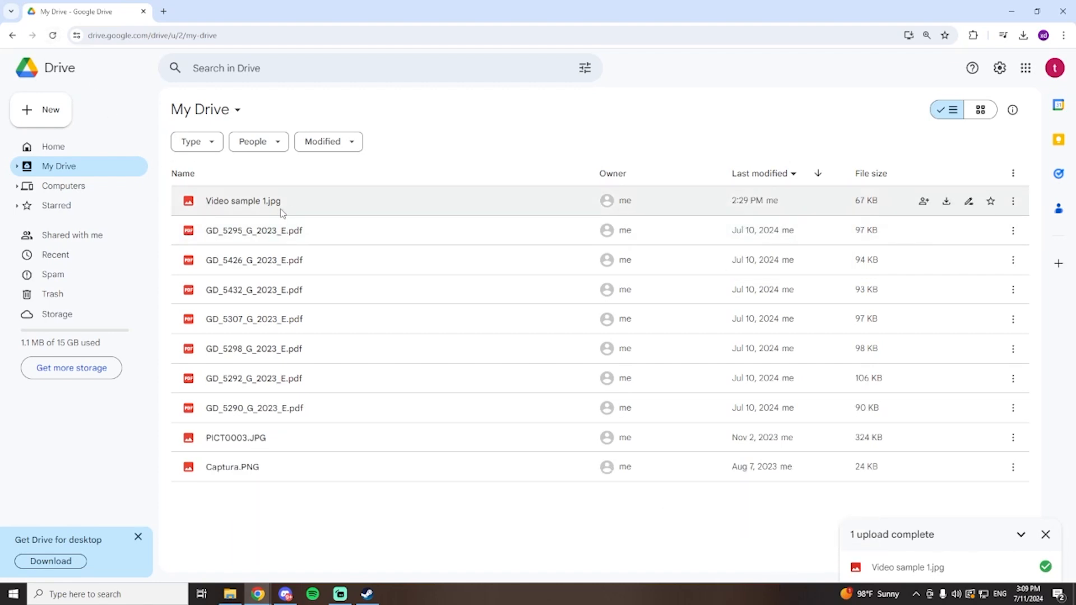
left_click(53, 35)
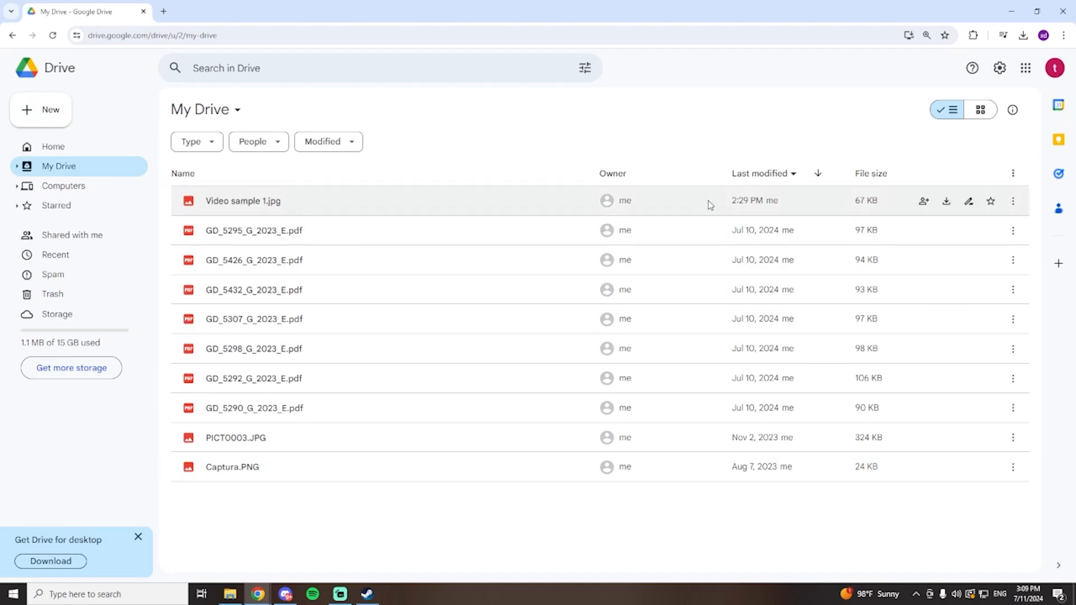
- Set Video sample 1.jpg's General access to Anyone with the link and copy the link
right_click(242, 201)
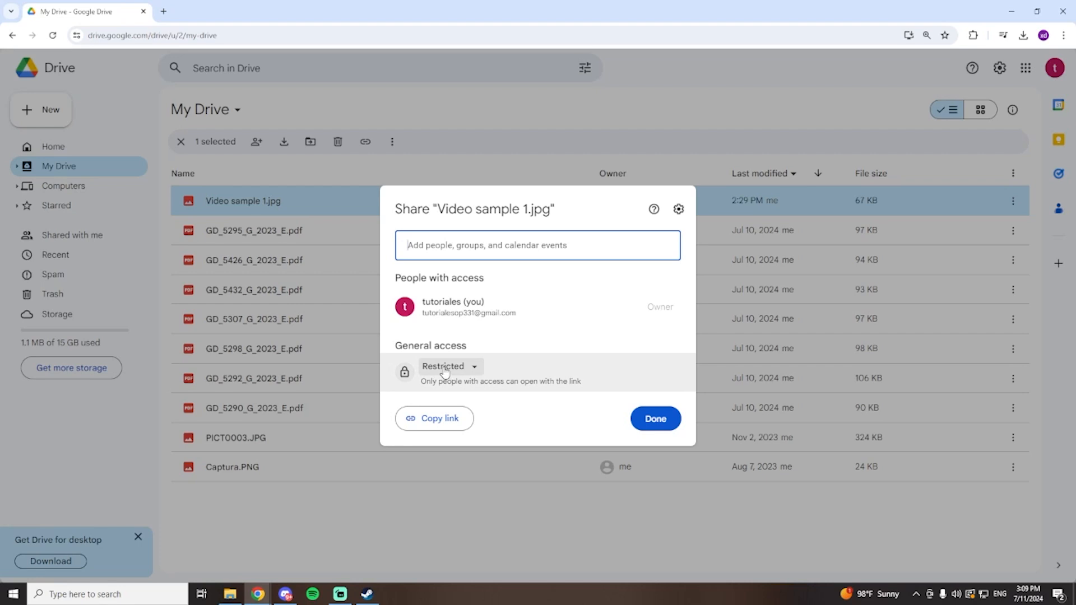
left_click(449, 365)
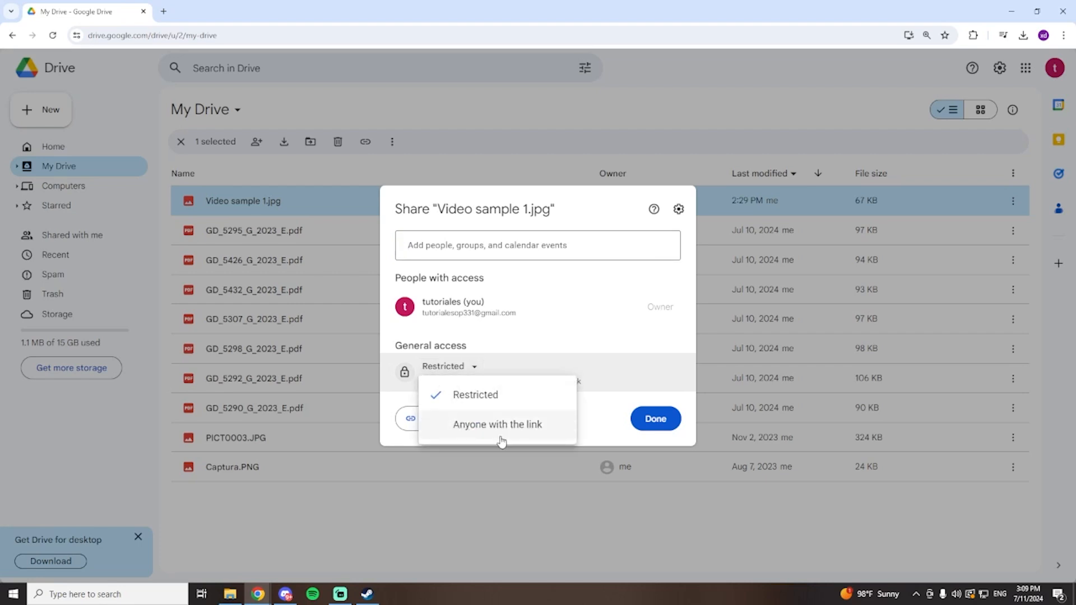
left_click(496, 424)
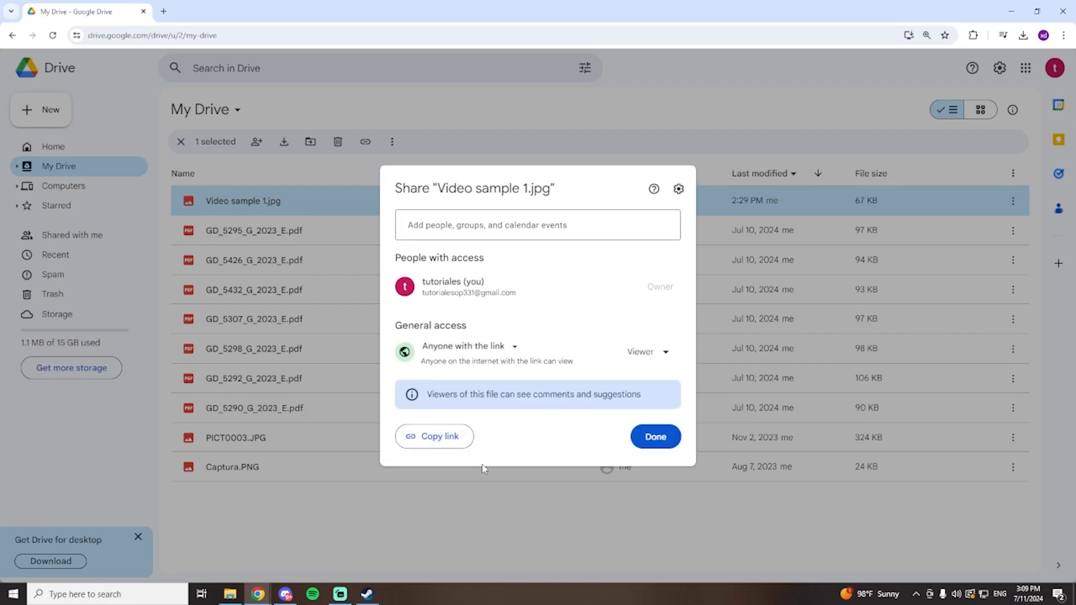
left_click(434, 437)
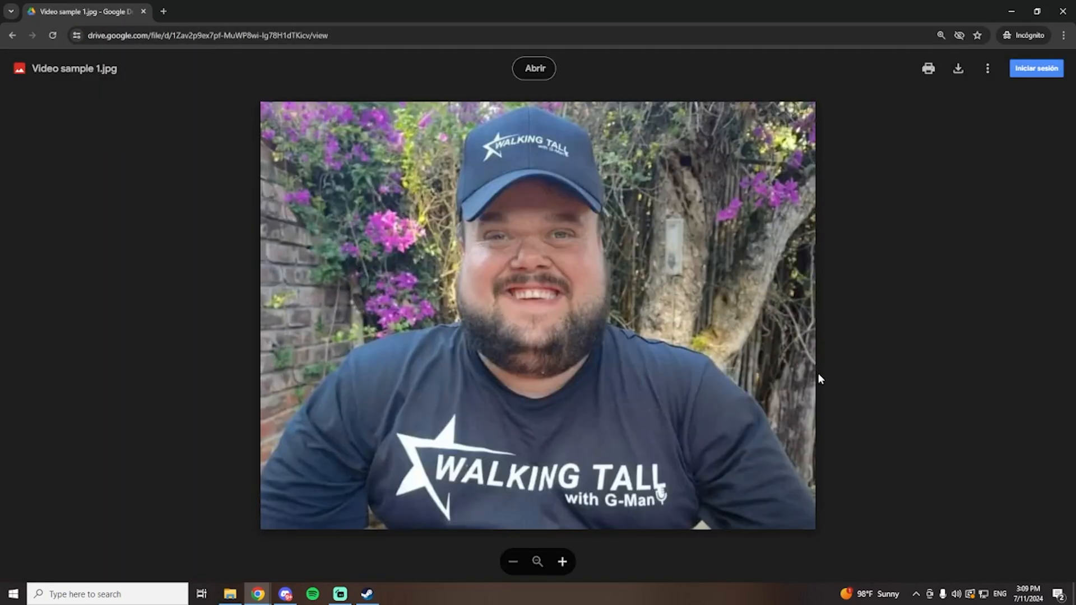
mouse_move(665, 194)
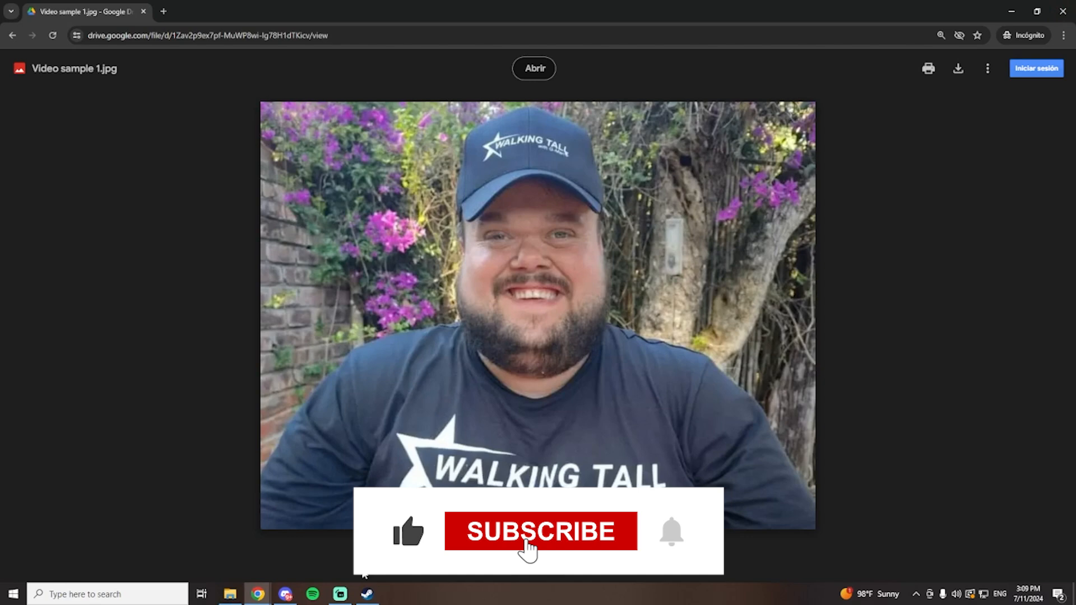
- View Video sample 1.jpg through its share link in an incognito window without signing in
left_click(540, 530)
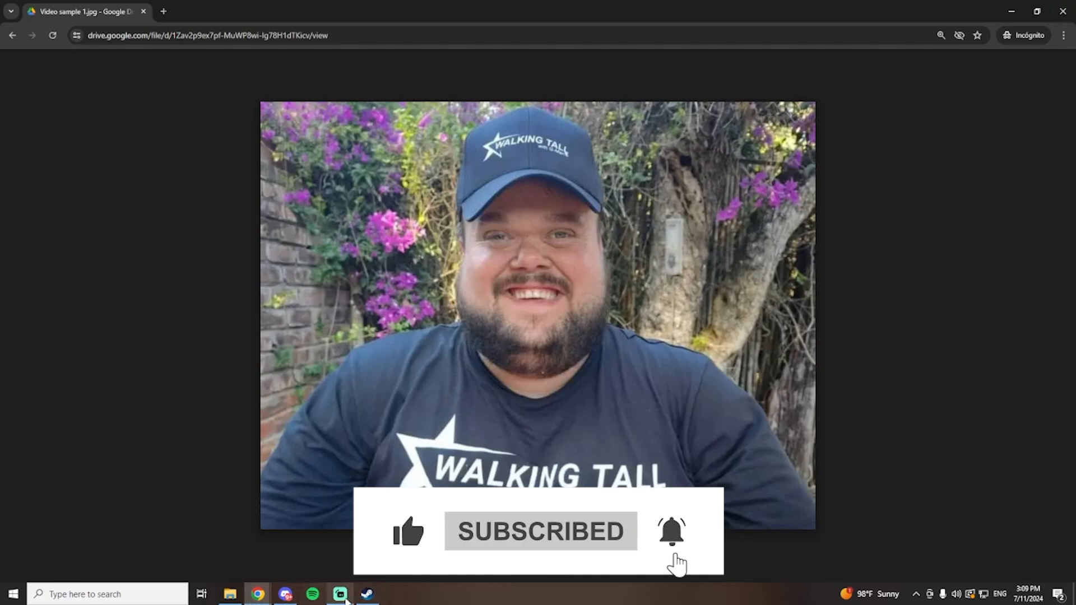